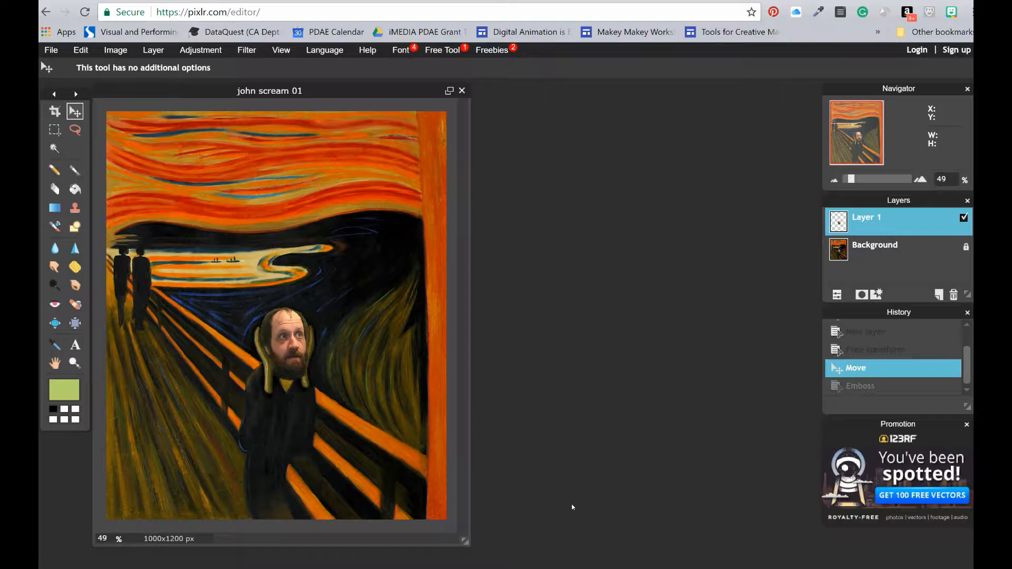
mouse_move(381, 159)
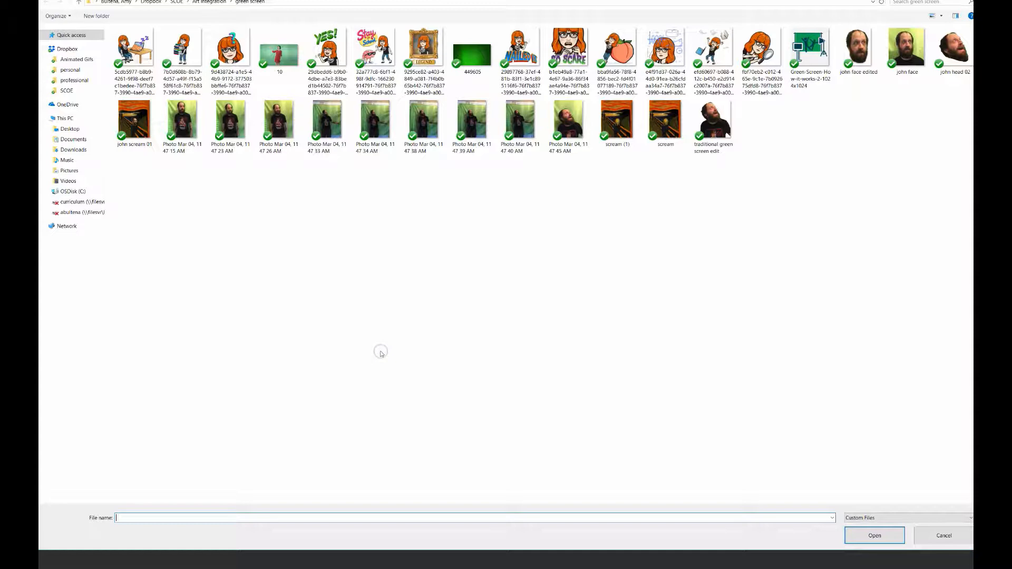
Open the plain 'scream (1)' painting as a new single-layer document.
click(874, 536)
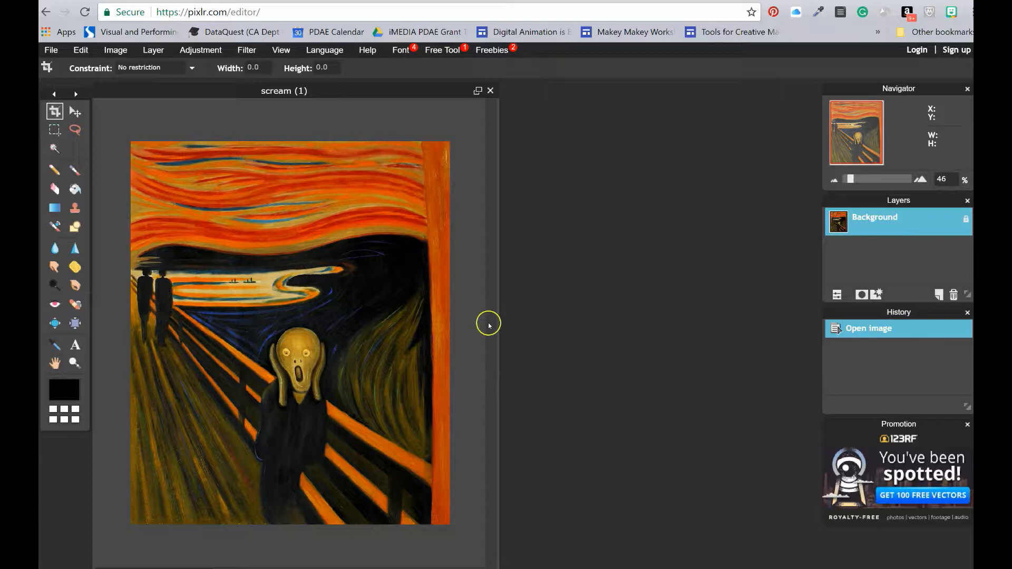
mouse_move(360, 445)
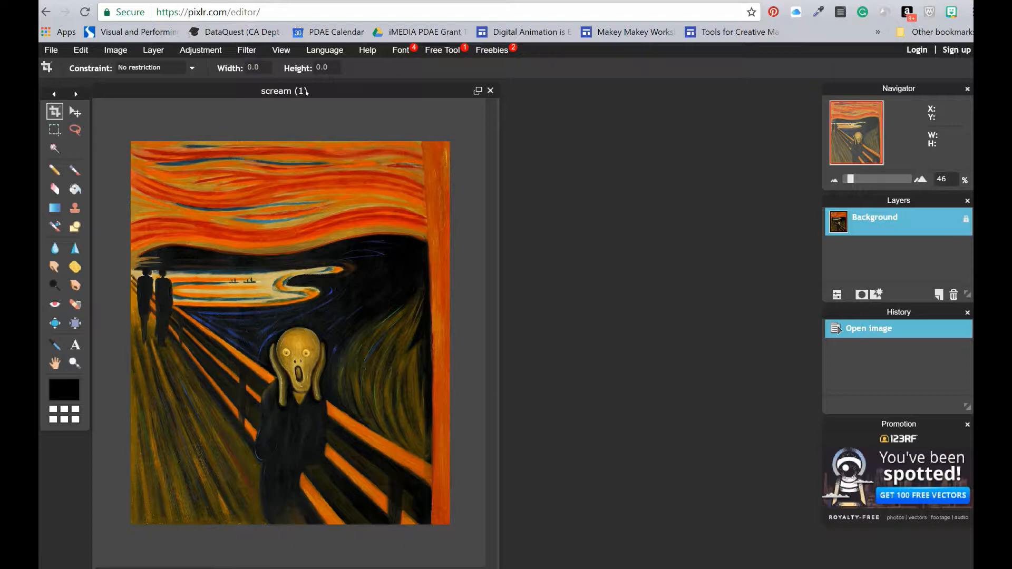
mouse_move(198, 244)
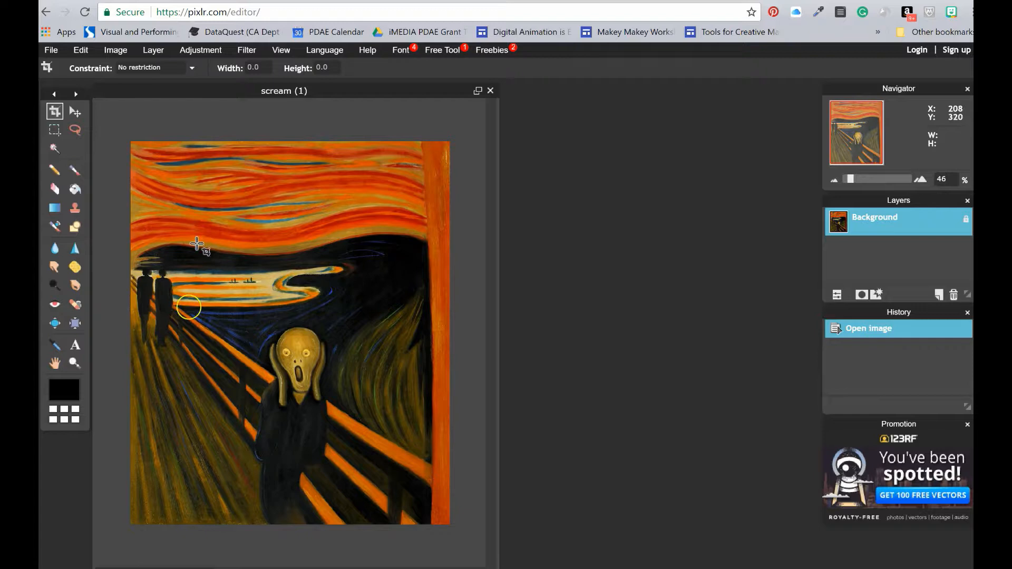
Start 'Open image as layer' and pick the face photo from the green screen folder.
click(153, 49)
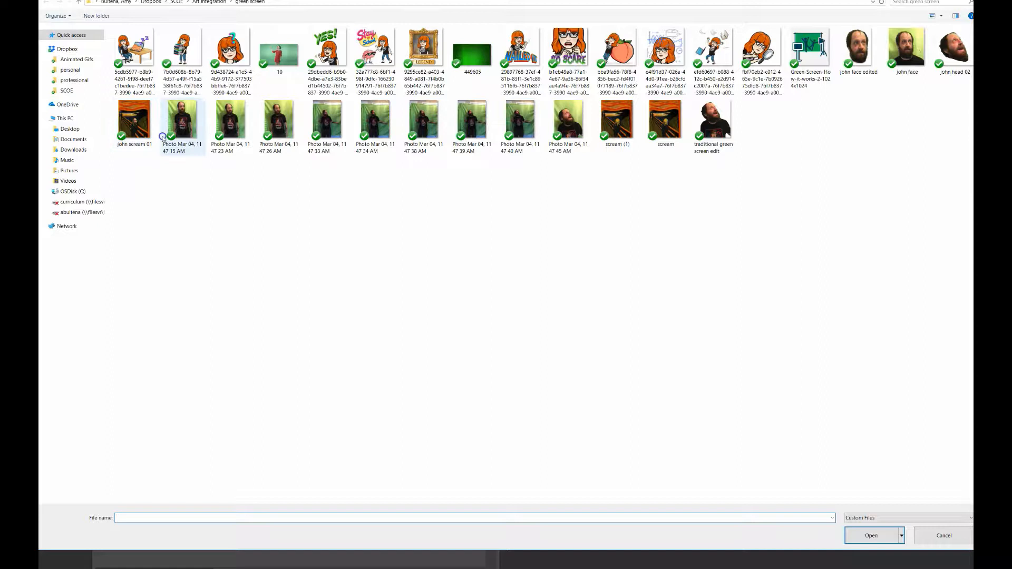
click(871, 535)
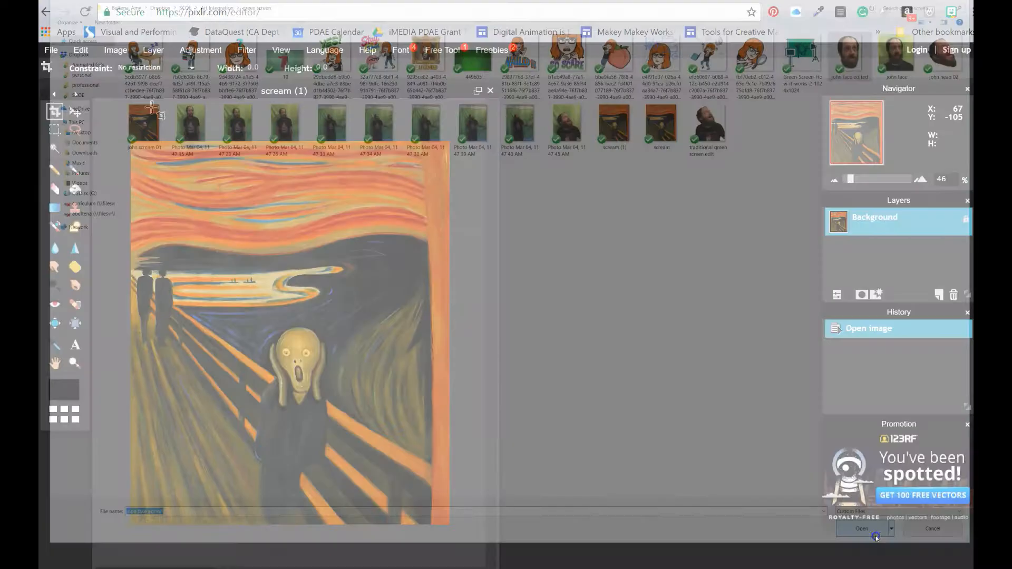
Import the bearded face as a layer and apply its free-transform fit over the figure's head.
click(861, 528)
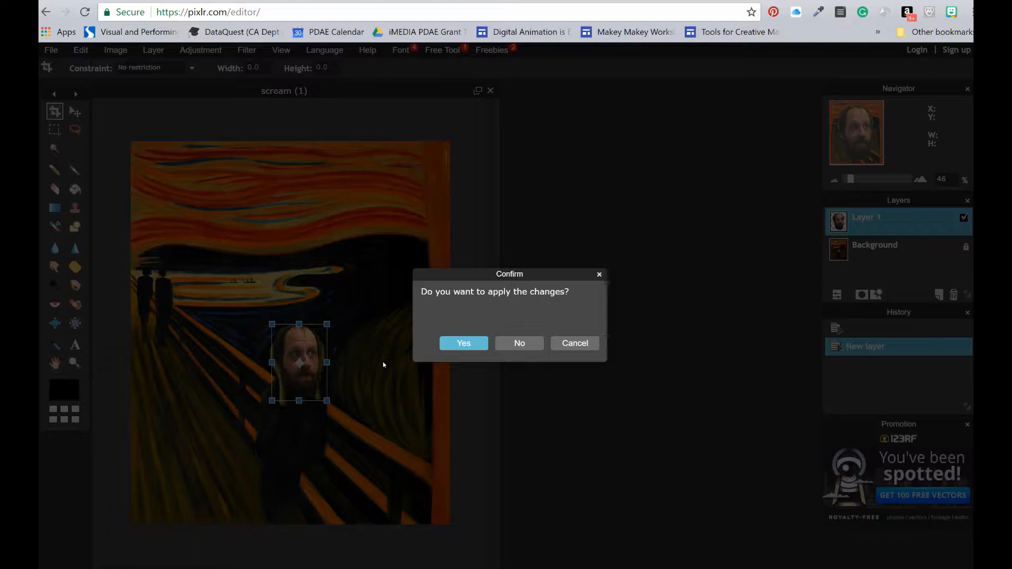
click(463, 342)
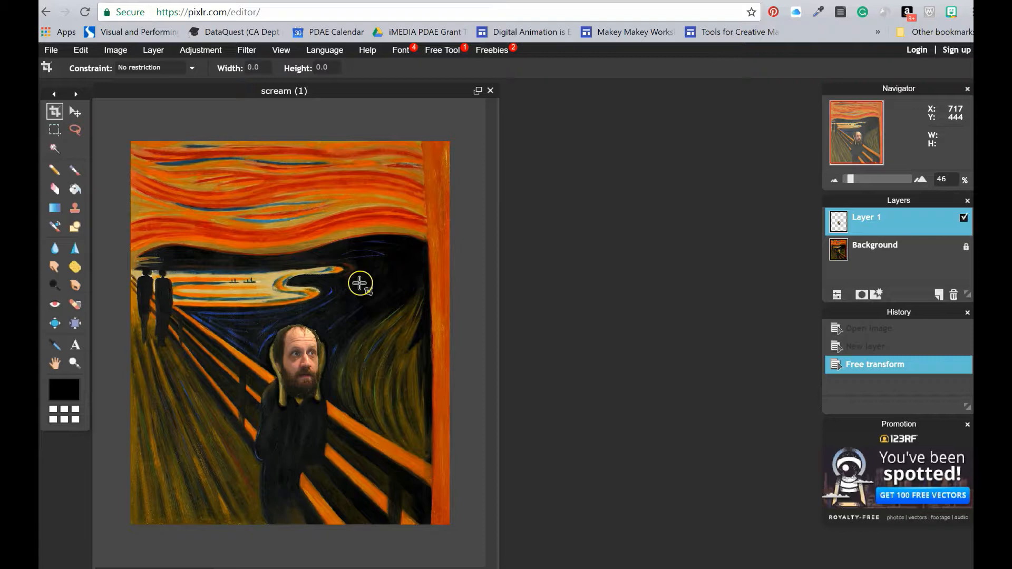
Zoom in repeatedly to inspect the pasted face on the figure up close.
click(281, 49)
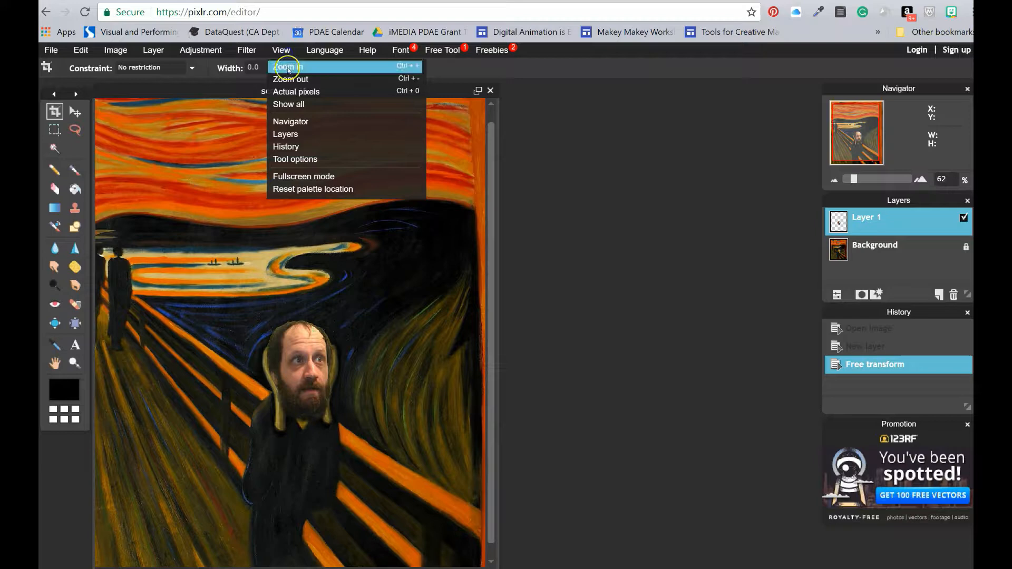
click(286, 67)
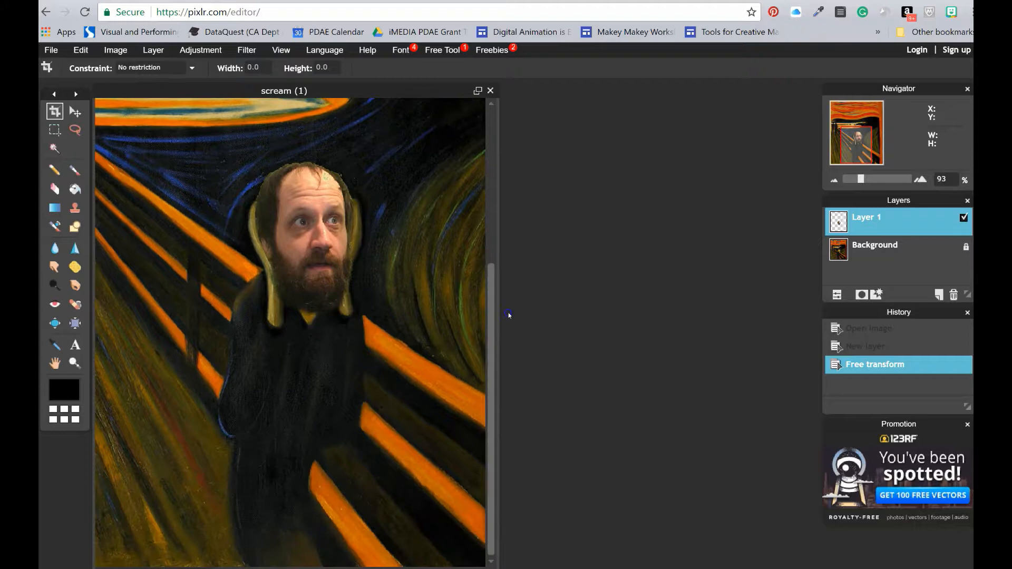
click(75, 111)
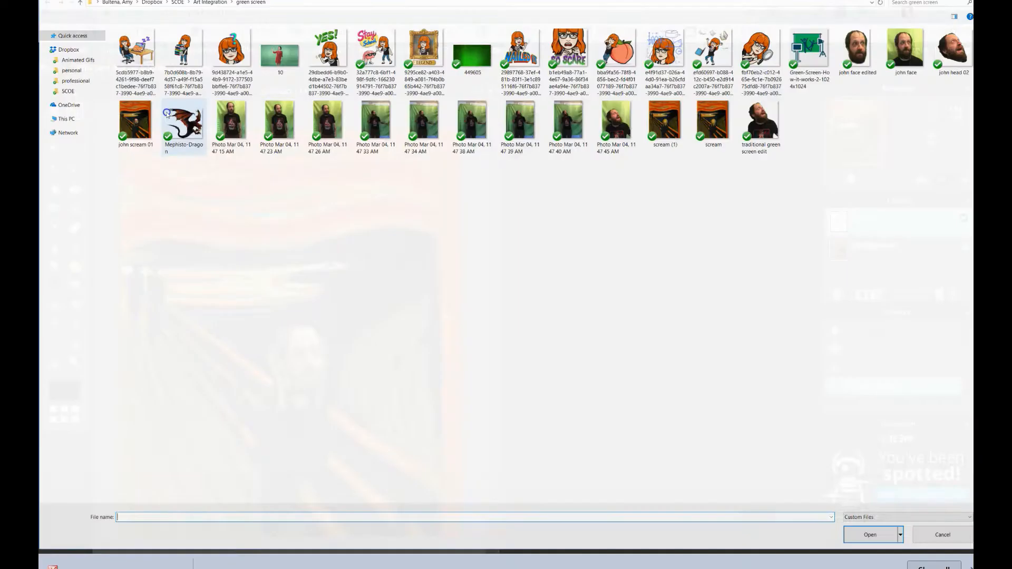
Open the dragon image file to add it as a layer over the Scream composite.
click(869, 535)
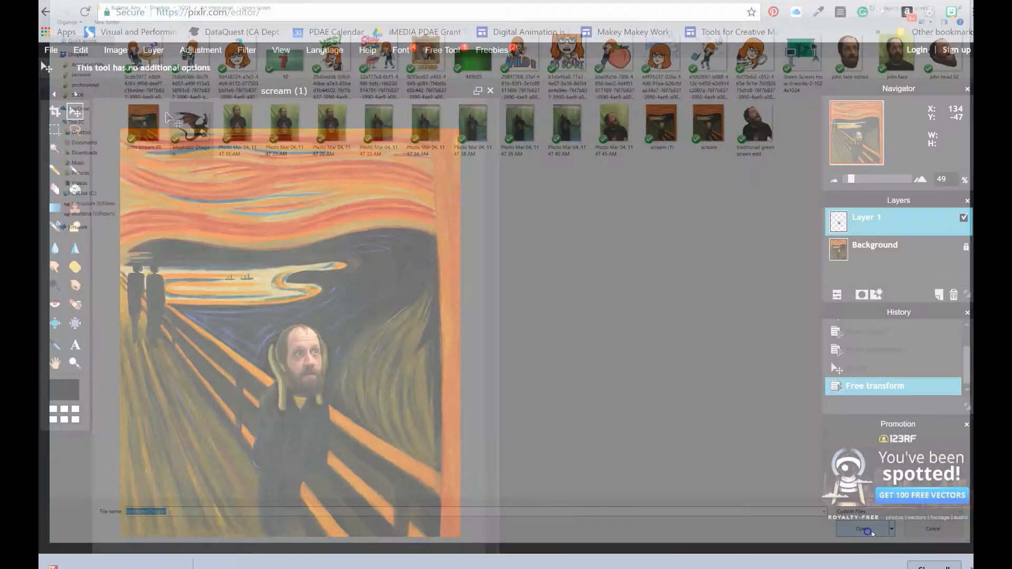
click(864, 529)
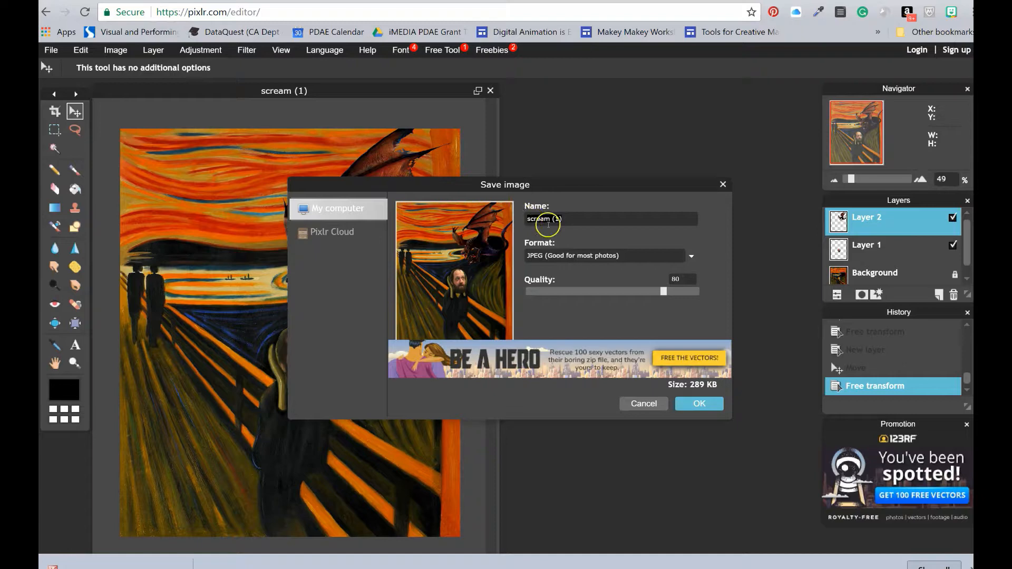
Save the composite as a PNG named 'John Scream Dragon'.
text(John Scream Dragon)
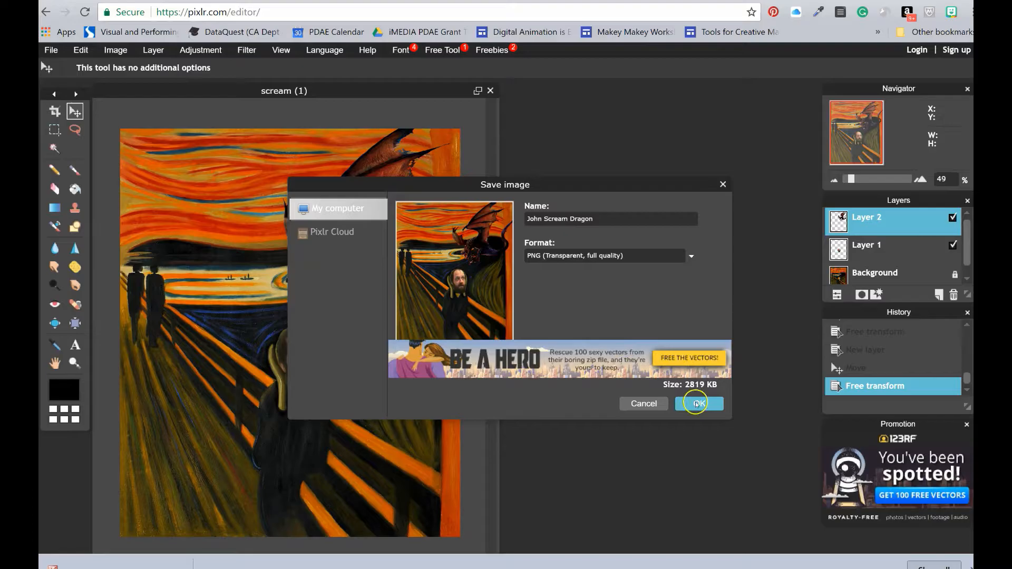
click(698, 403)
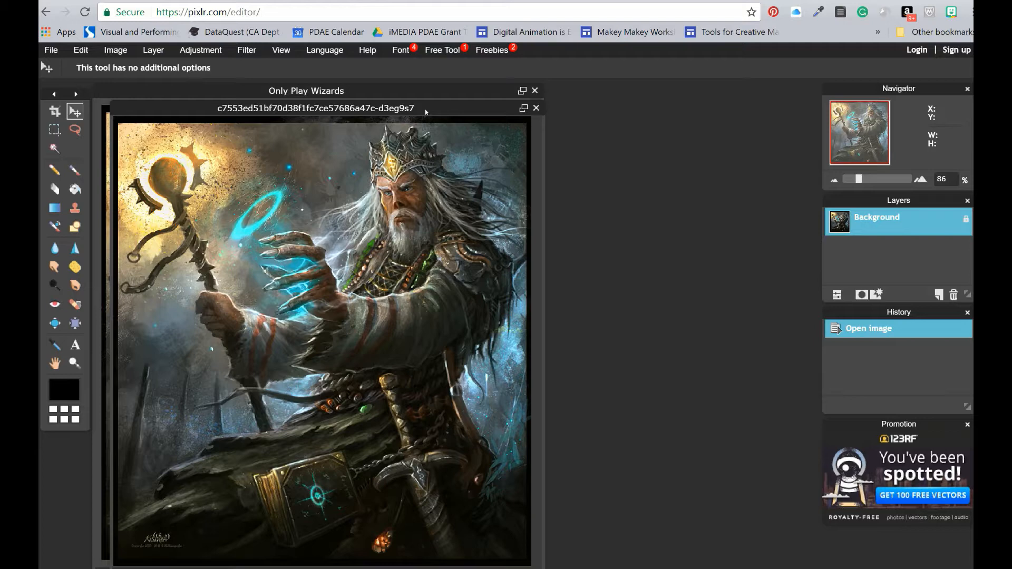
mouse_move(966, 222)
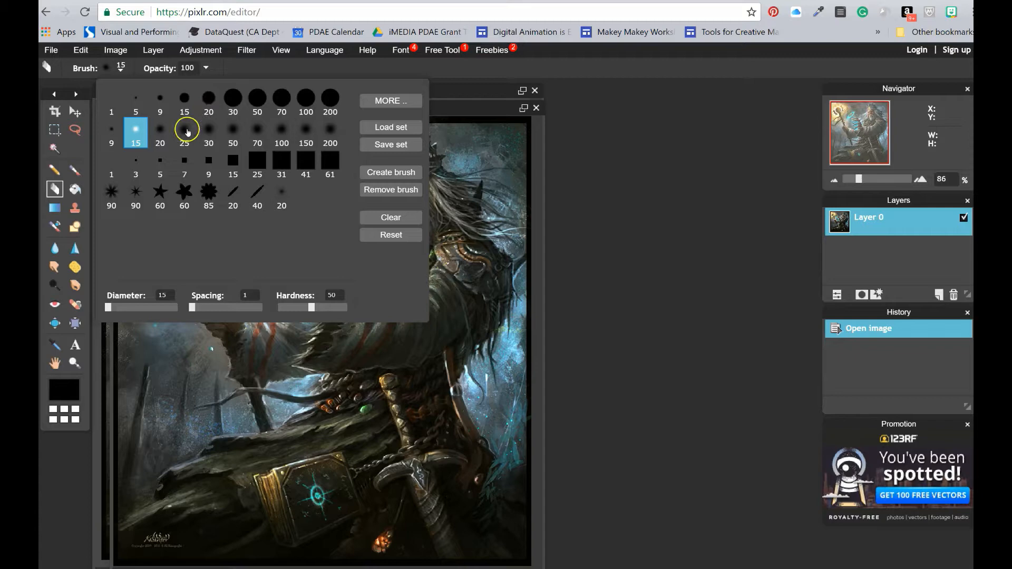
Choose a soft, larger eraser brush for erasing the wizard's face.
click(183, 129)
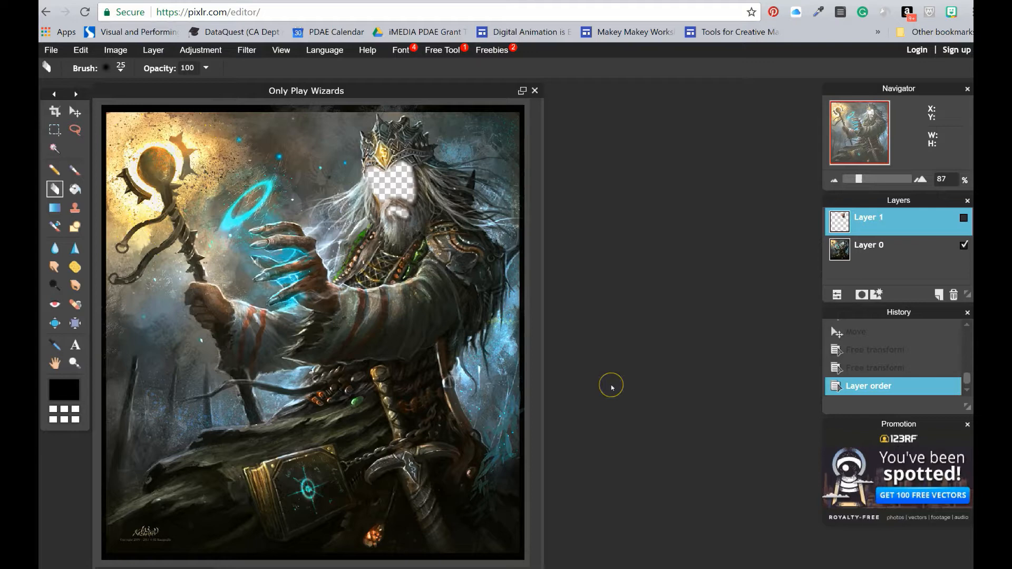
Make the face Layer 1 visible and move the wizard Layer 0 above it.
click(153, 49)
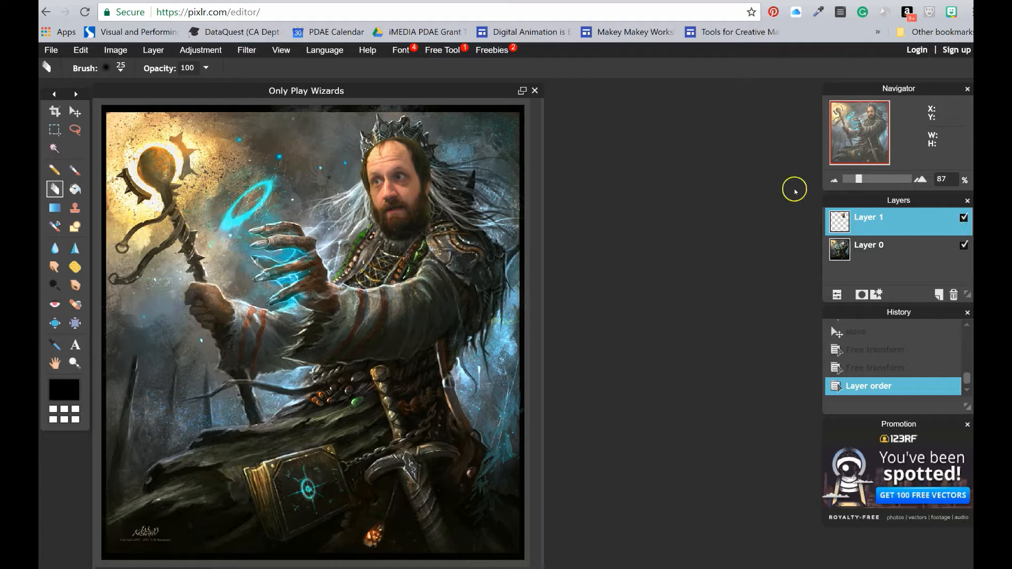
mouse_move(407, 208)
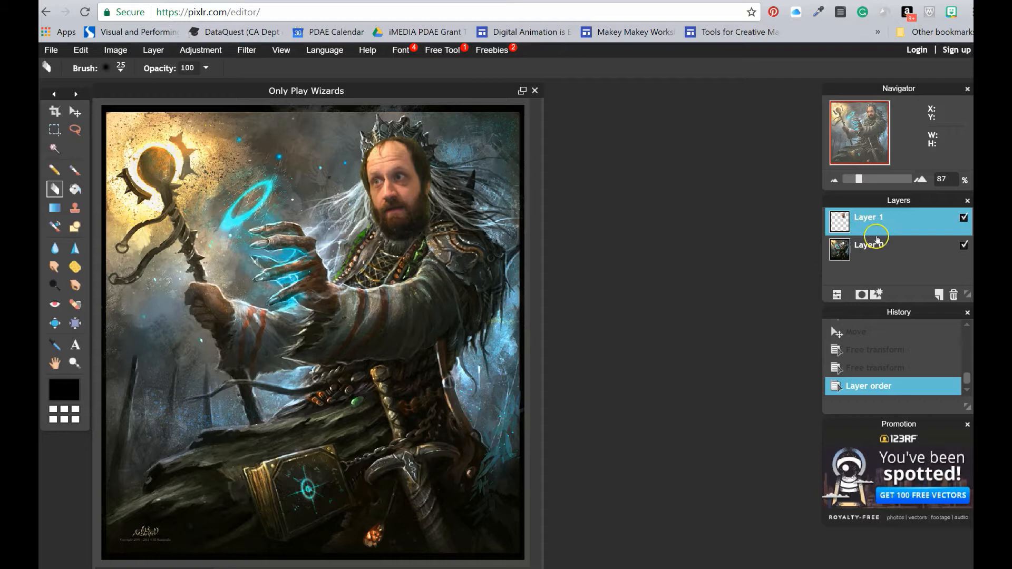
click(878, 249)
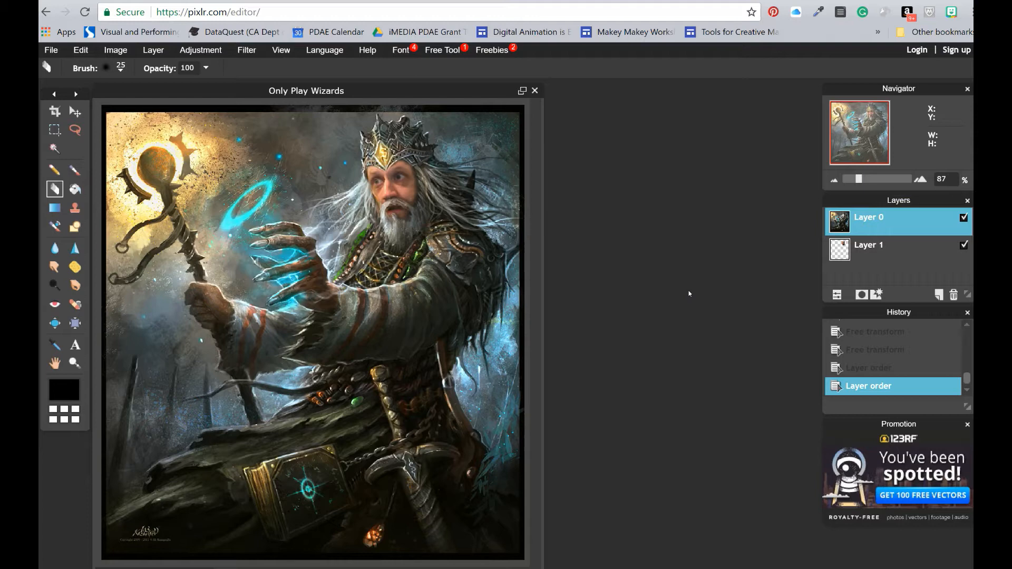
Select the face Layer 1 and start a free transform on it.
click(80, 49)
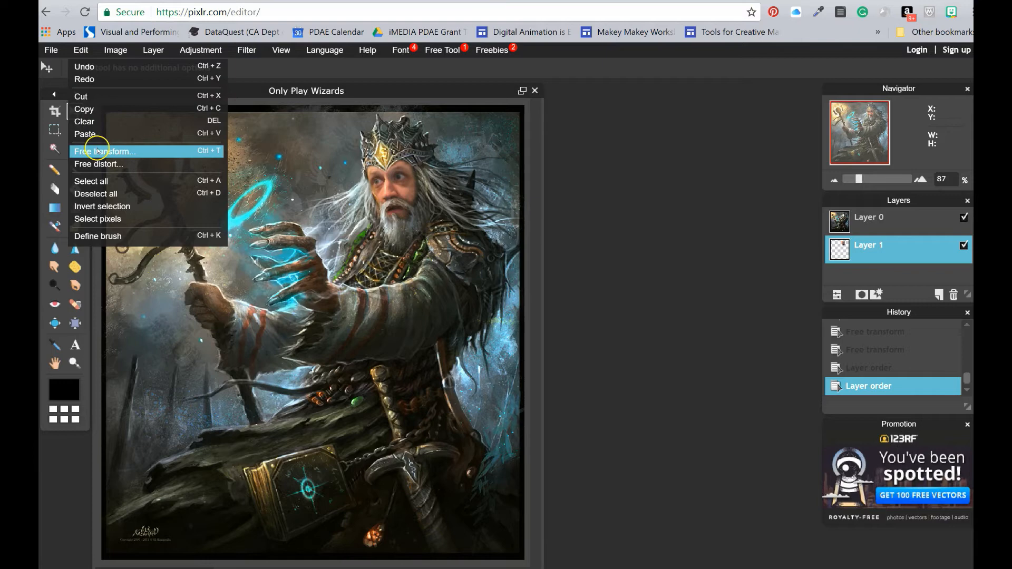
click(104, 151)
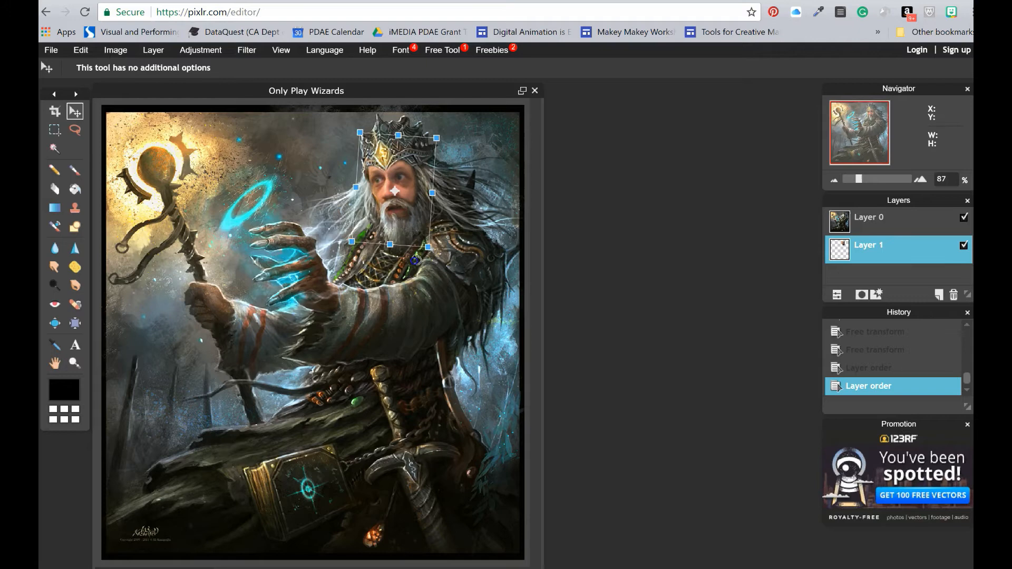